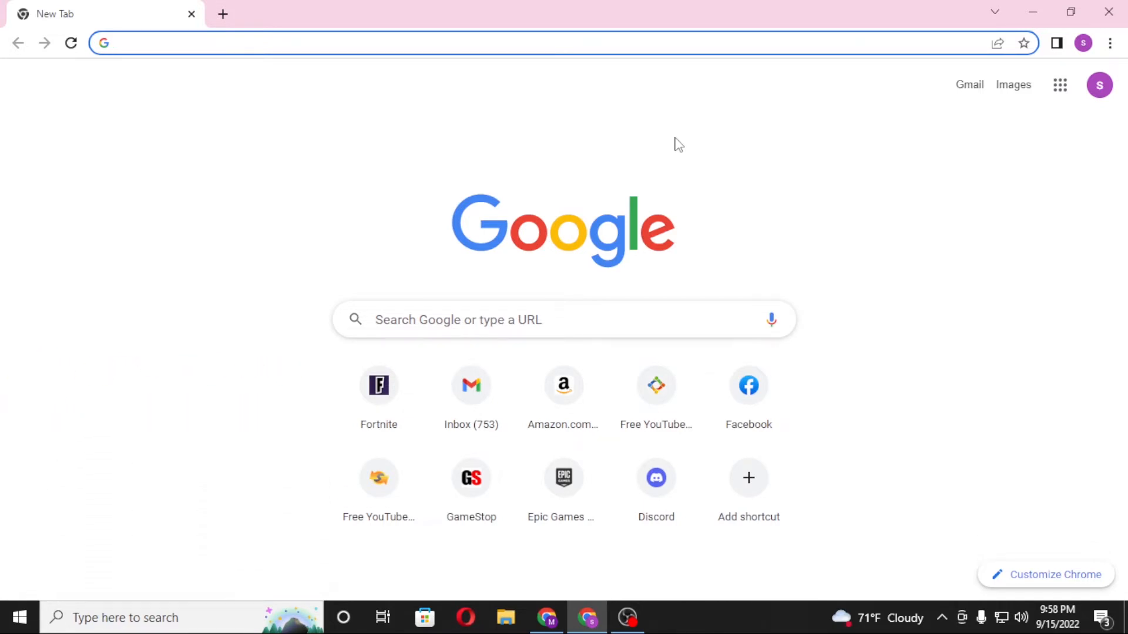
{"action": "mouse_move", "coordinate": [970, 405]}
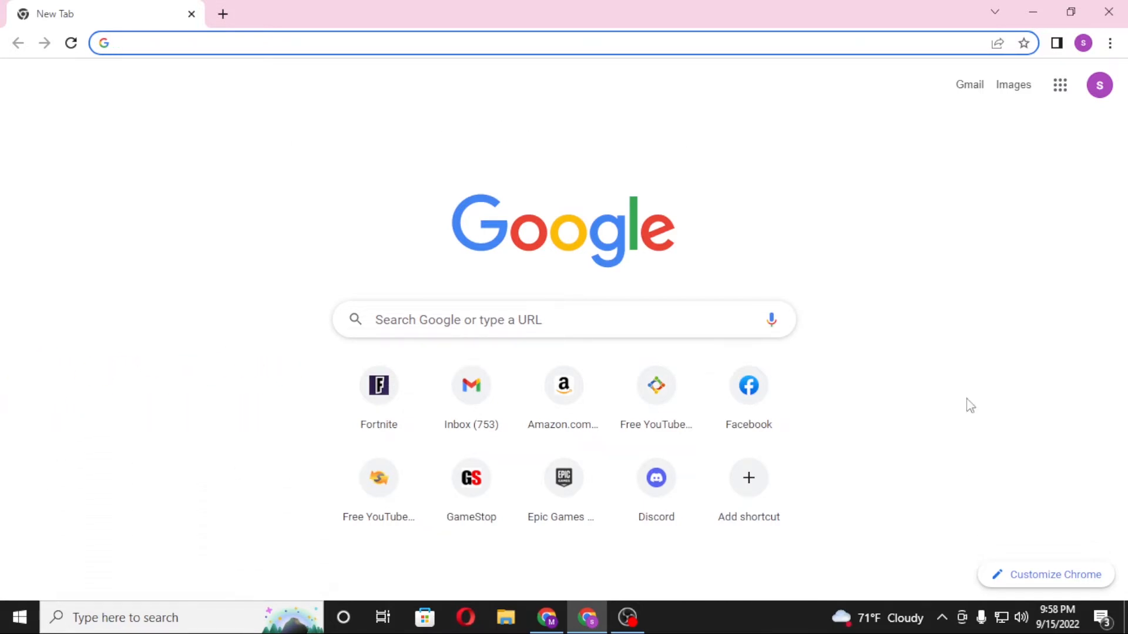
{"action": "mouse_move", "coordinate": [338, 100]}
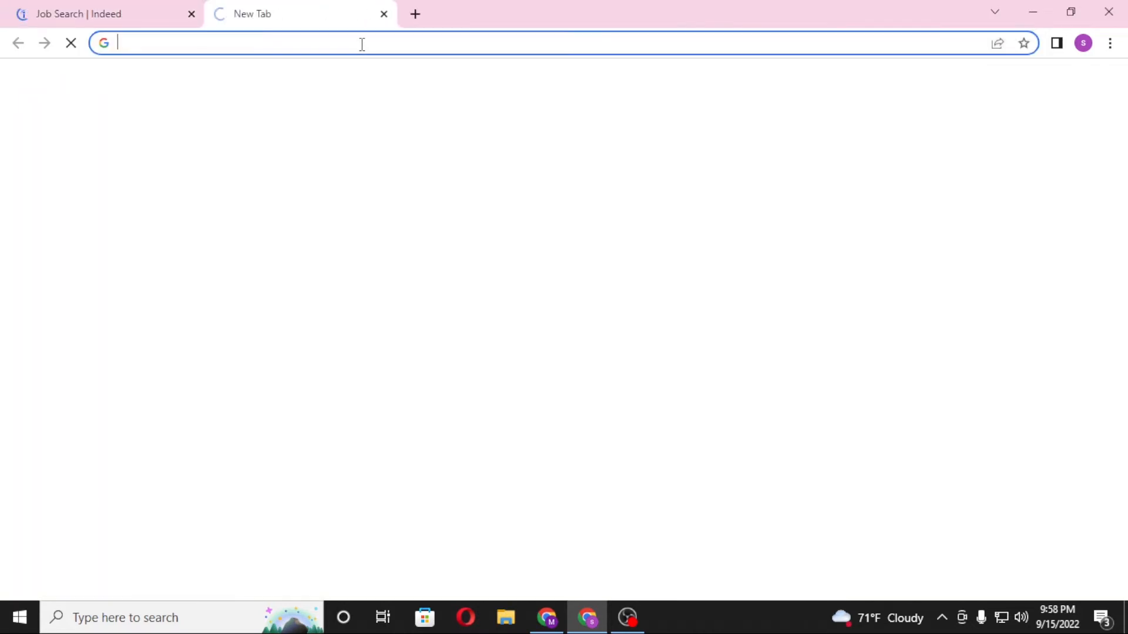
- Search the web for 'indeed login' from the address bar
{"action": "type", "text": "indeed login"}
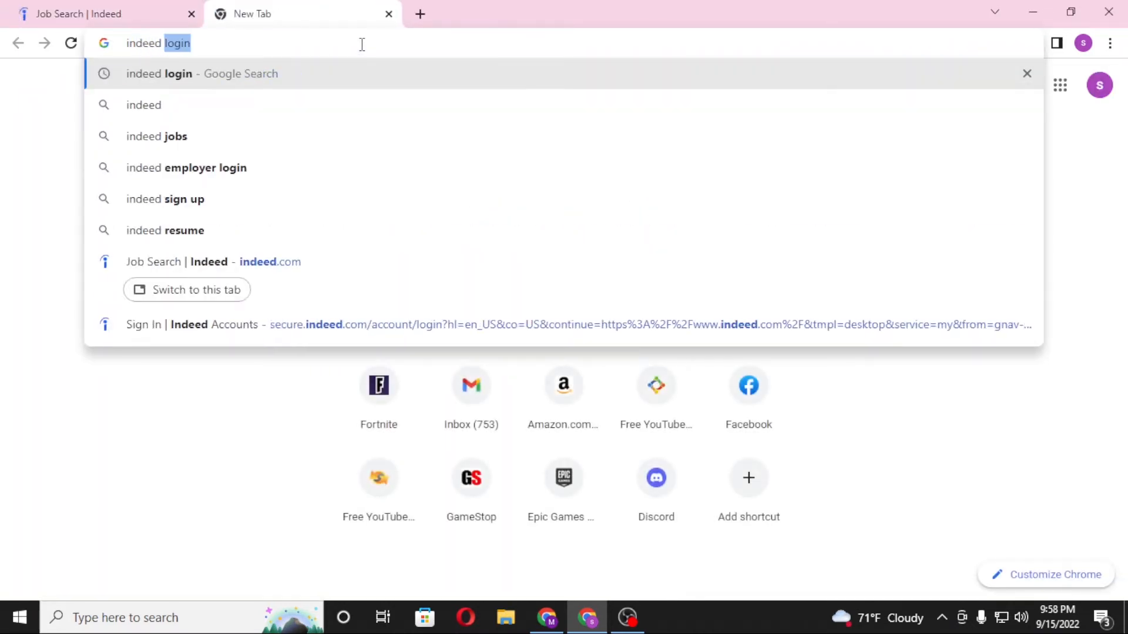
{"action": "key", "text": "Enter"}
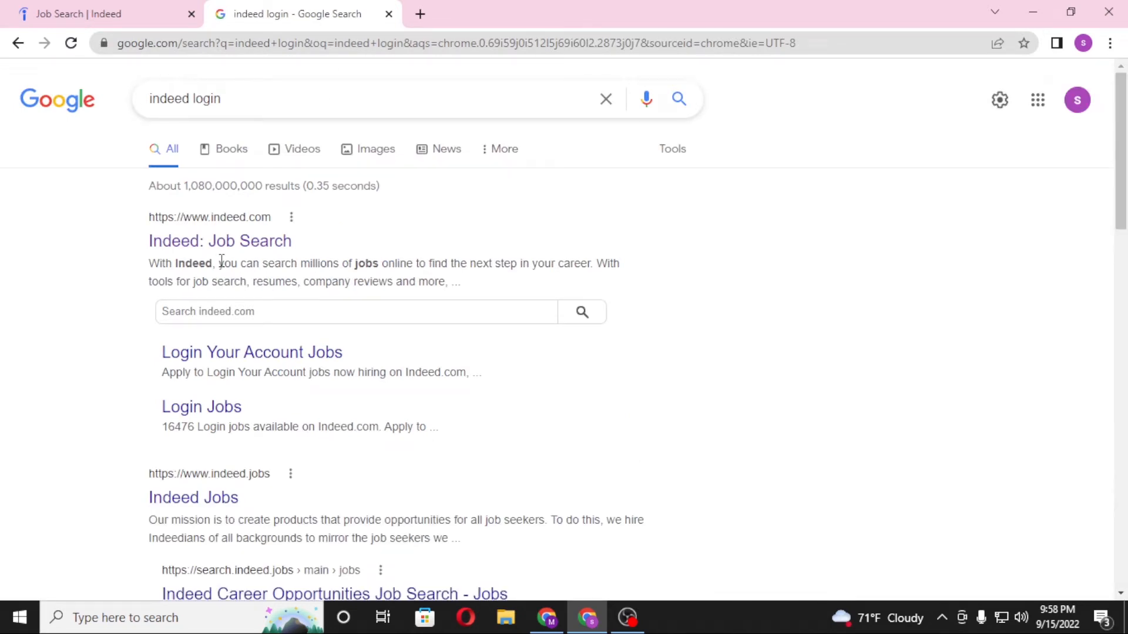
{"action": "mouse_move", "coordinate": [252, 249]}
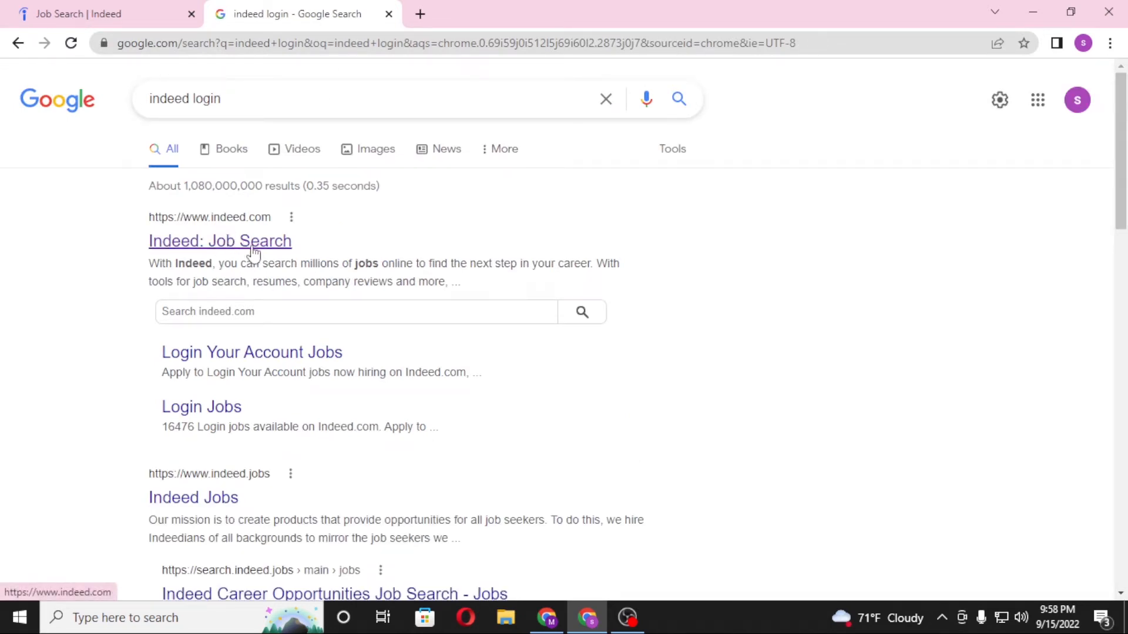
- Open the 'Indeed: Job Search' result and close the duplicate Indeed tab, keeping one
{"action": "left_click", "coordinate": [220, 241]}
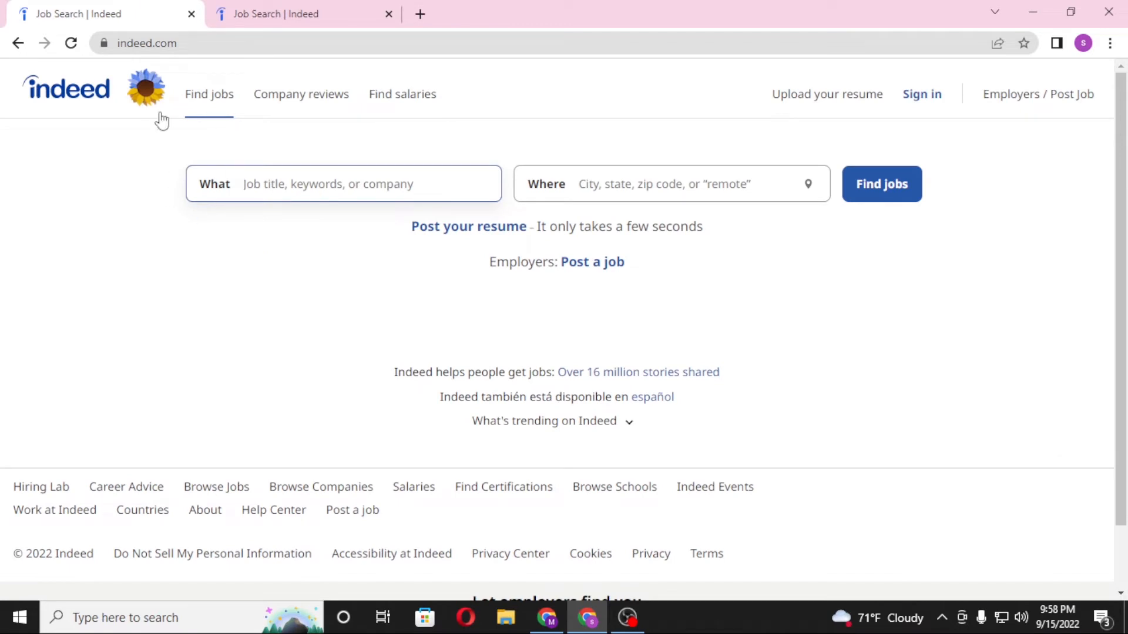
{"action": "mouse_move", "coordinate": [155, 319]}
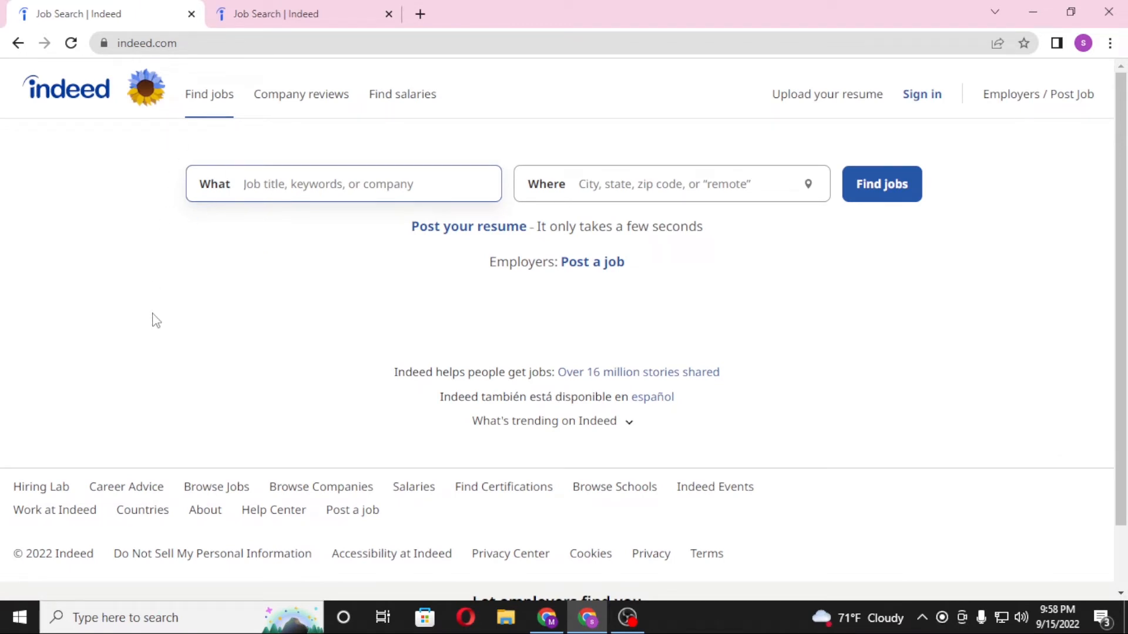
{"action": "left_click", "coordinate": [153, 43]}
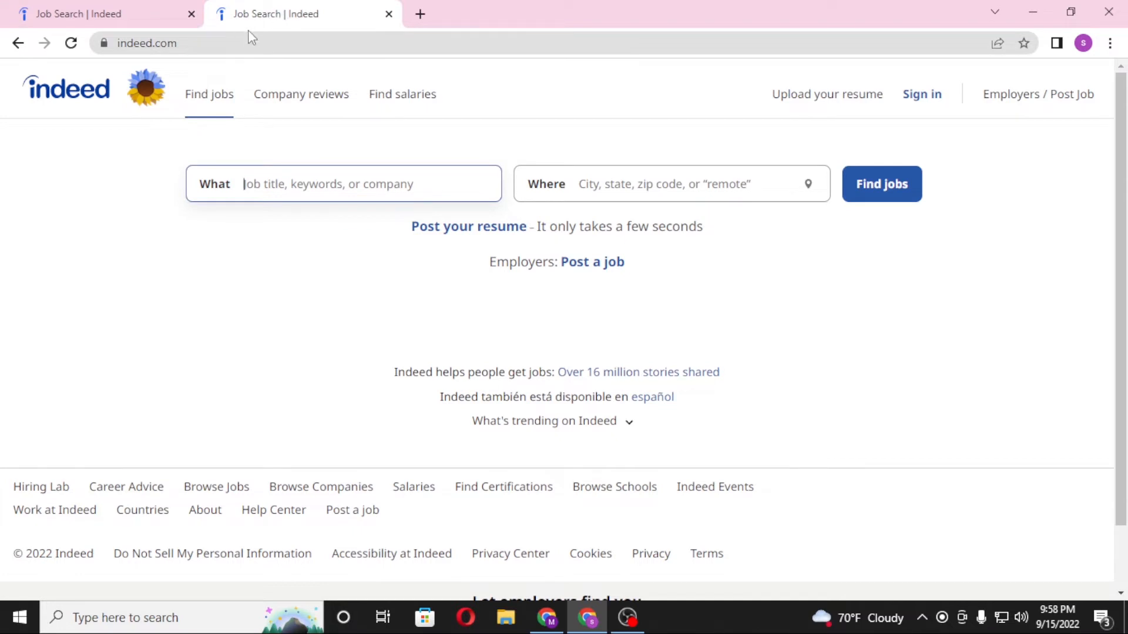
{"action": "left_click", "coordinate": [147, 42]}
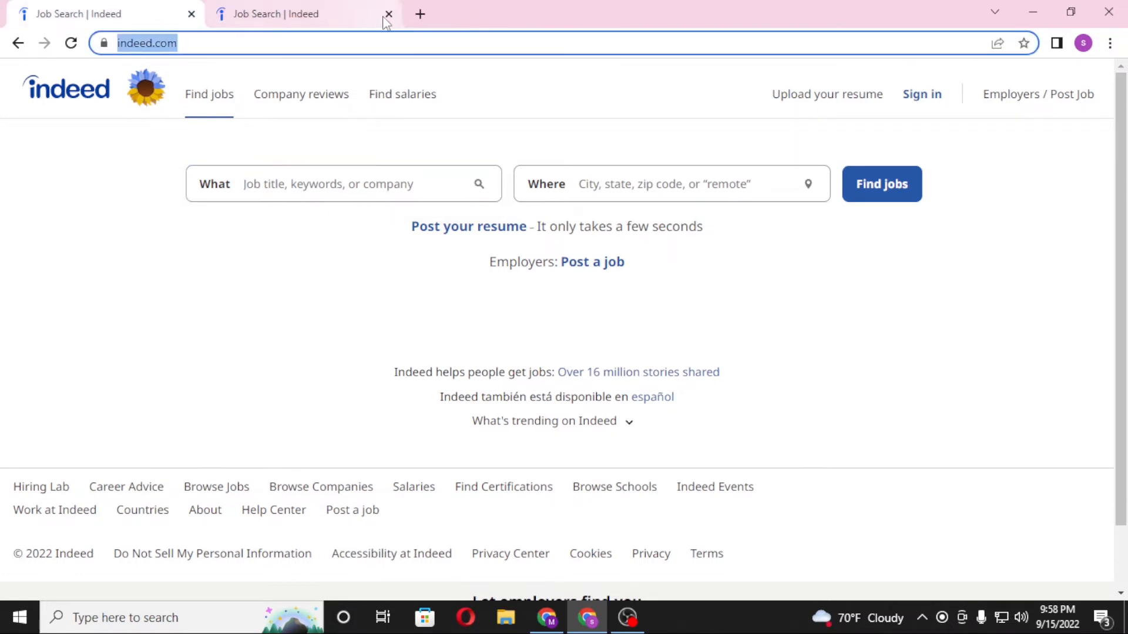
{"action": "left_click", "coordinate": [387, 14]}
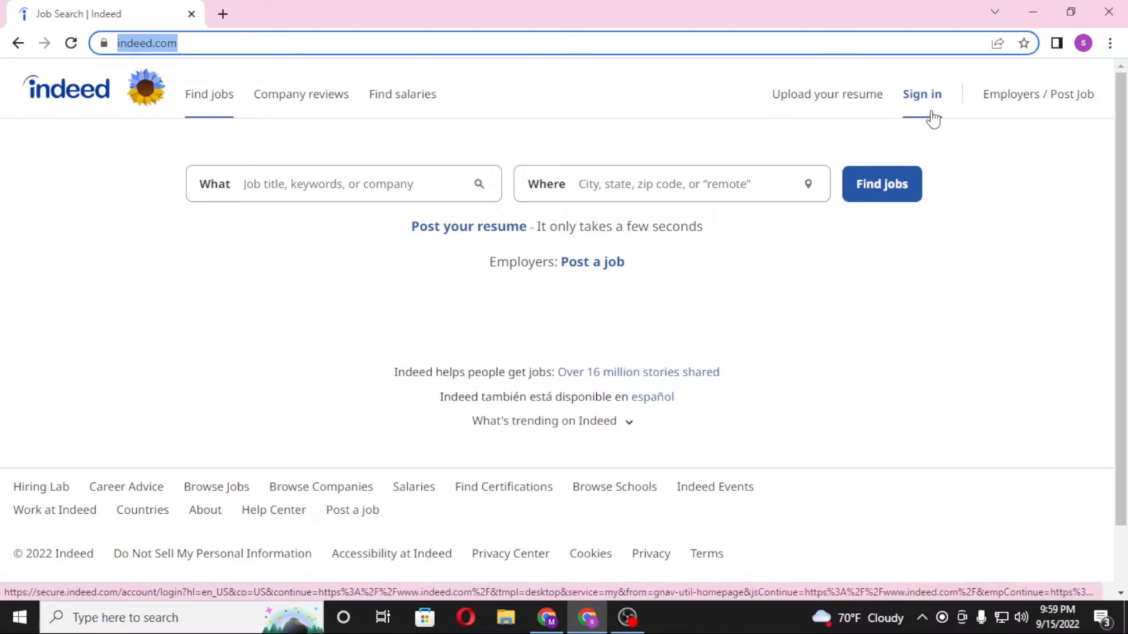
{"action": "left_click", "coordinate": [921, 94]}
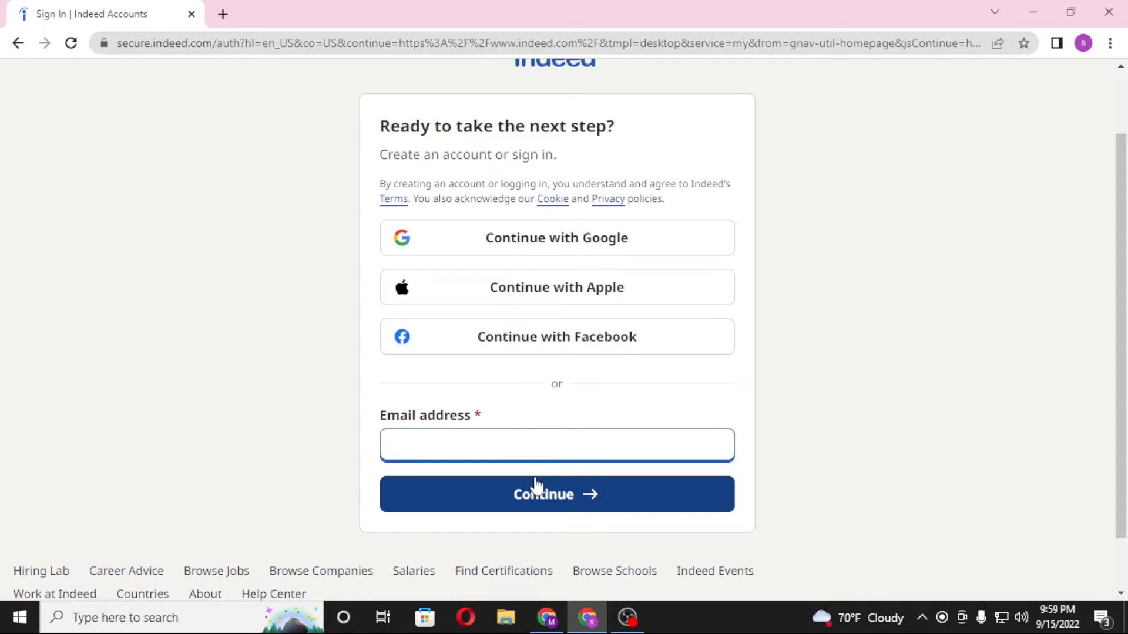
{"action": "mouse_move", "coordinate": [487, 492]}
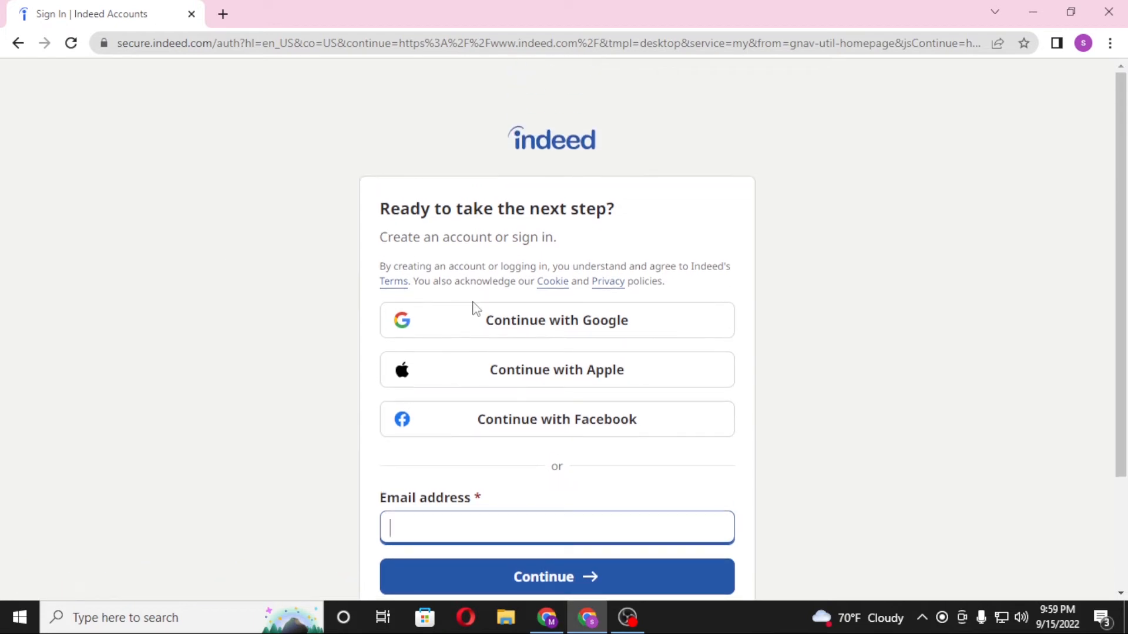
- Launch the Google, Facebook and Google sign-in options in new tabs, then return to Indeed's sign-in tab
{"action": "left_click", "coordinate": [557, 319]}
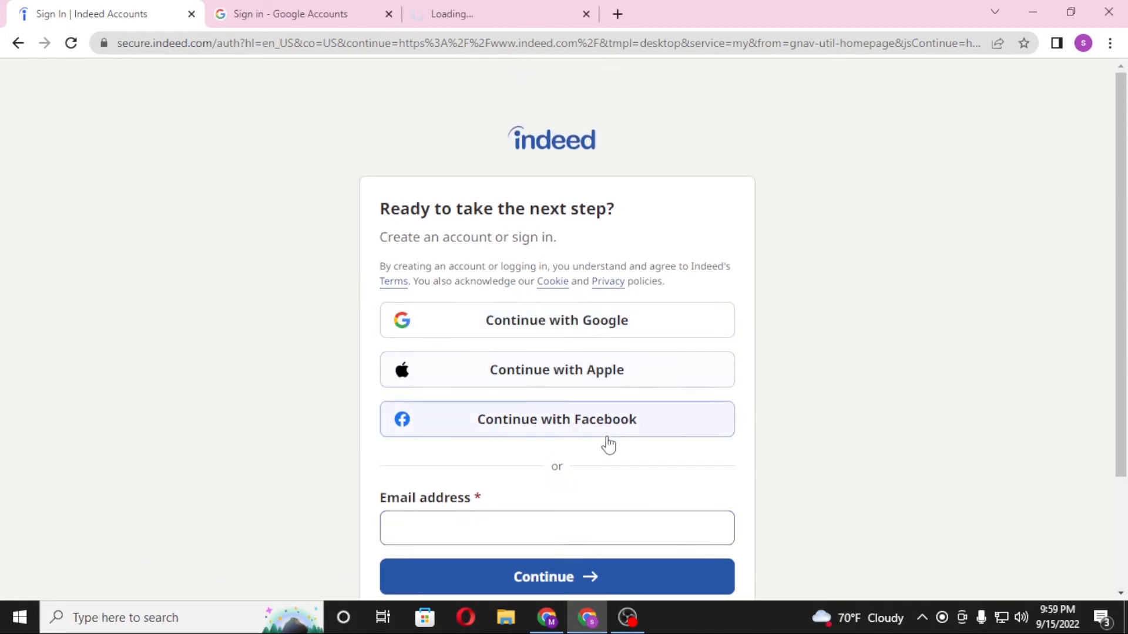
{"action": "left_click", "coordinate": [557, 418]}
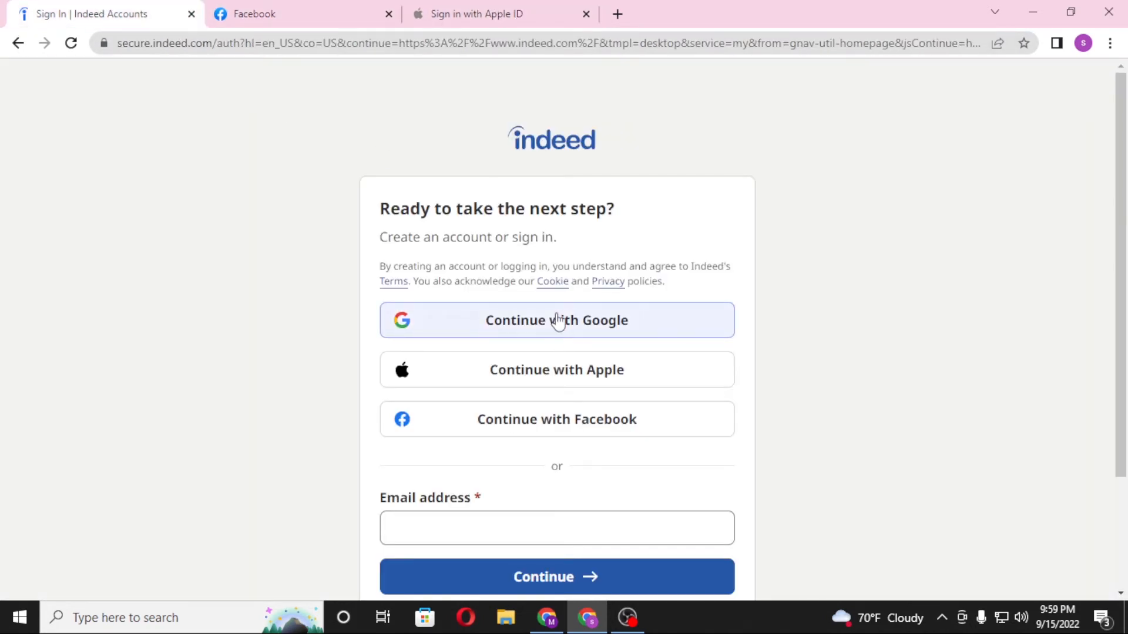
{"action": "left_click", "coordinate": [557, 319]}
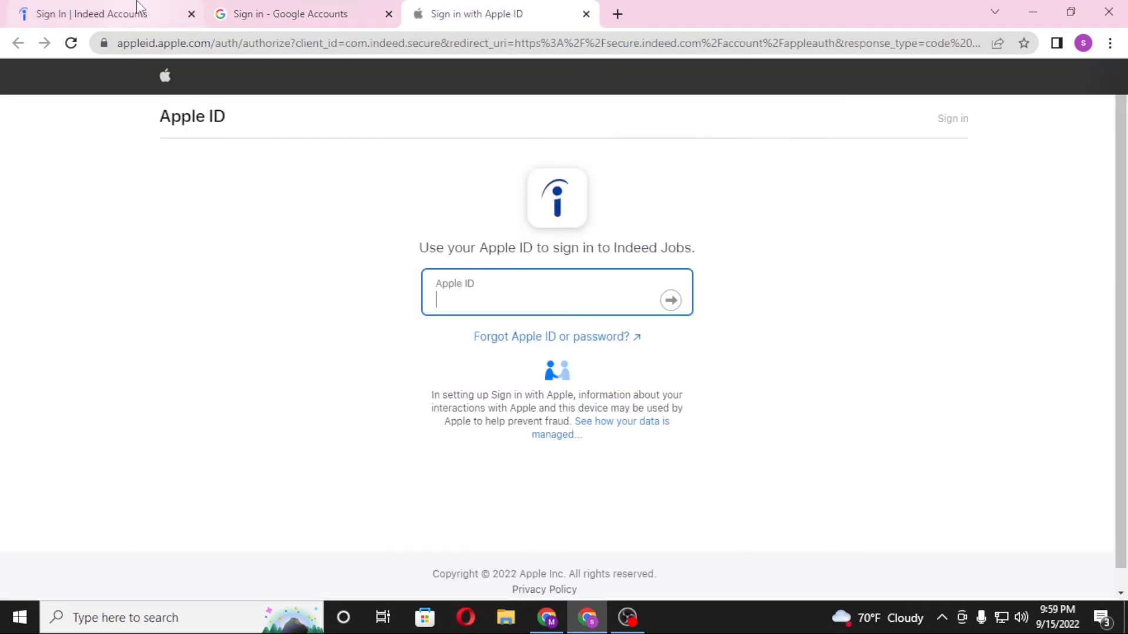
{"action": "left_click", "coordinate": [88, 12]}
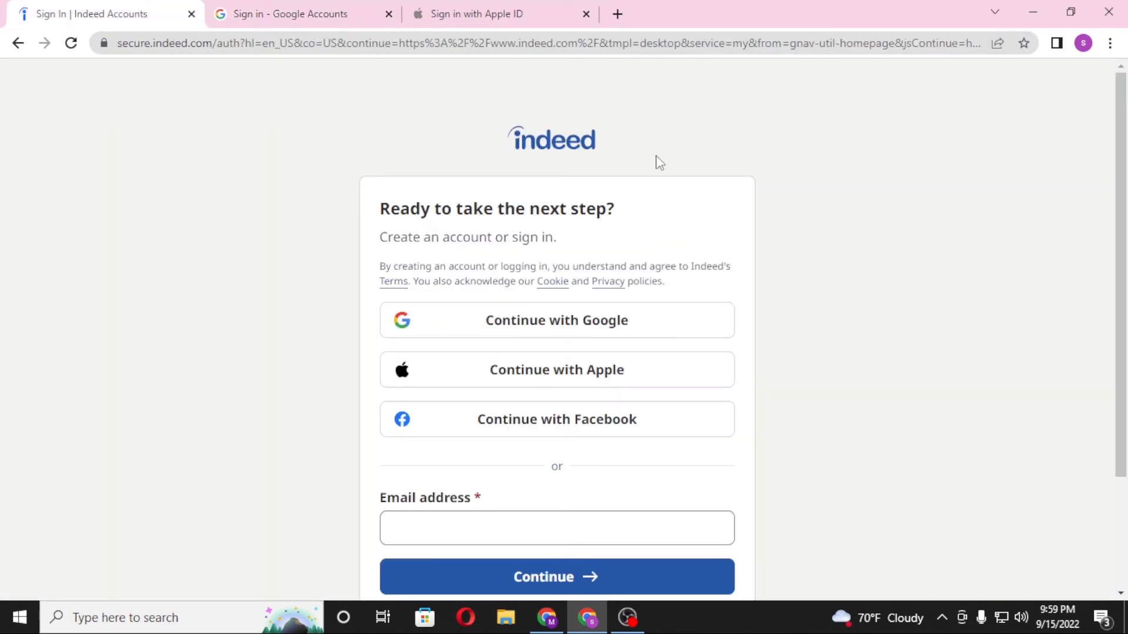
{"action": "mouse_move", "coordinate": [348, 423]}
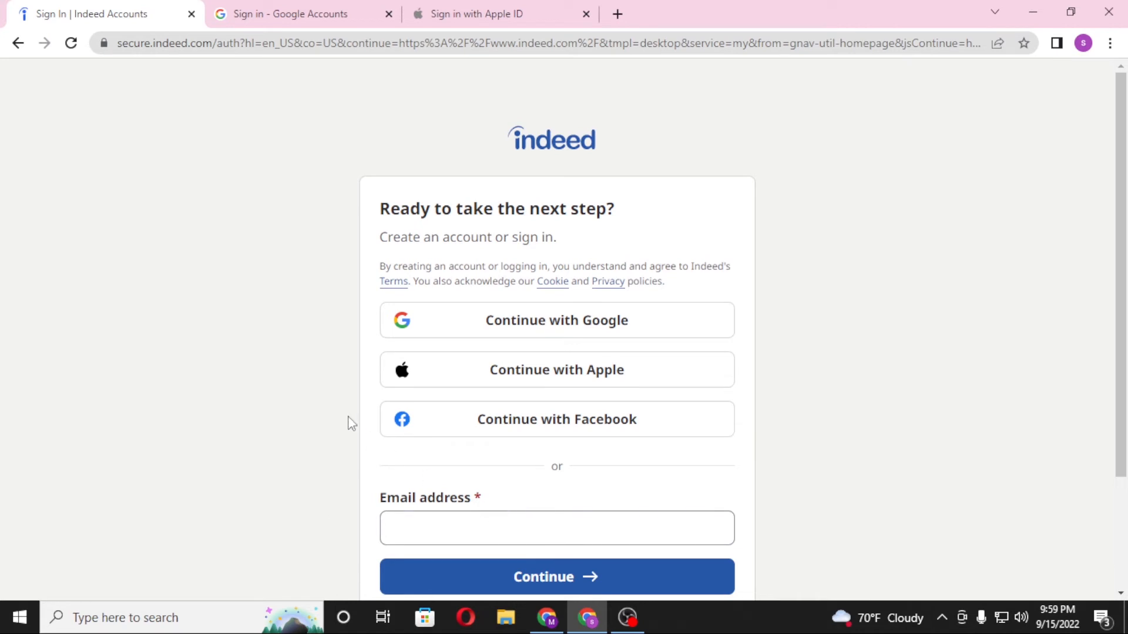
{"action": "mouse_move", "coordinate": [644, 352]}
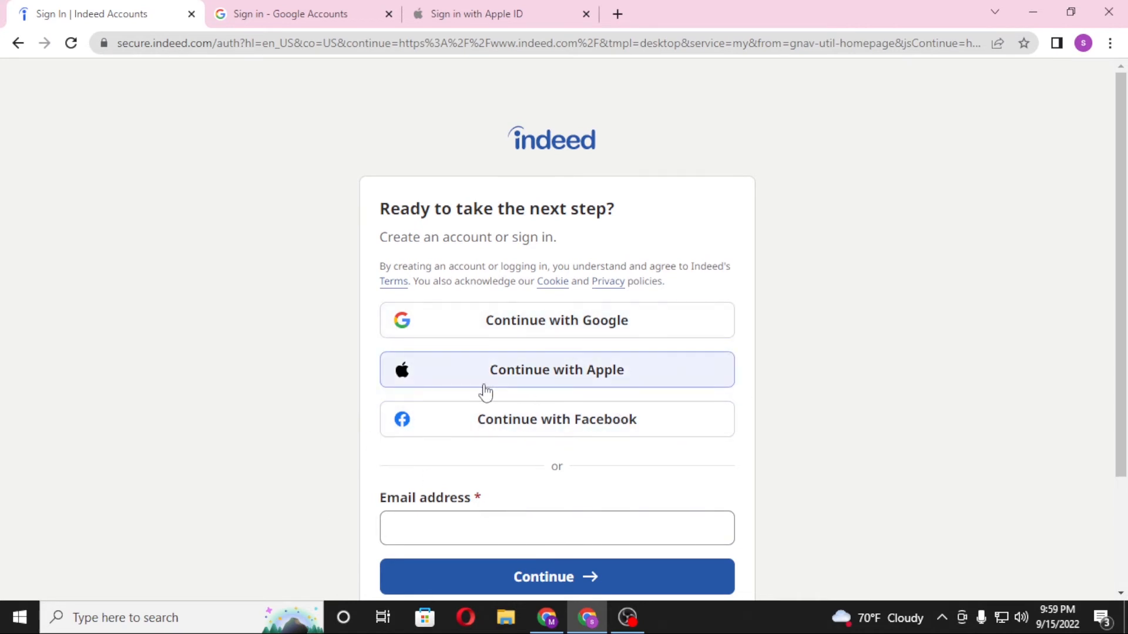
{"action": "mouse_move", "coordinate": [292, 392]}
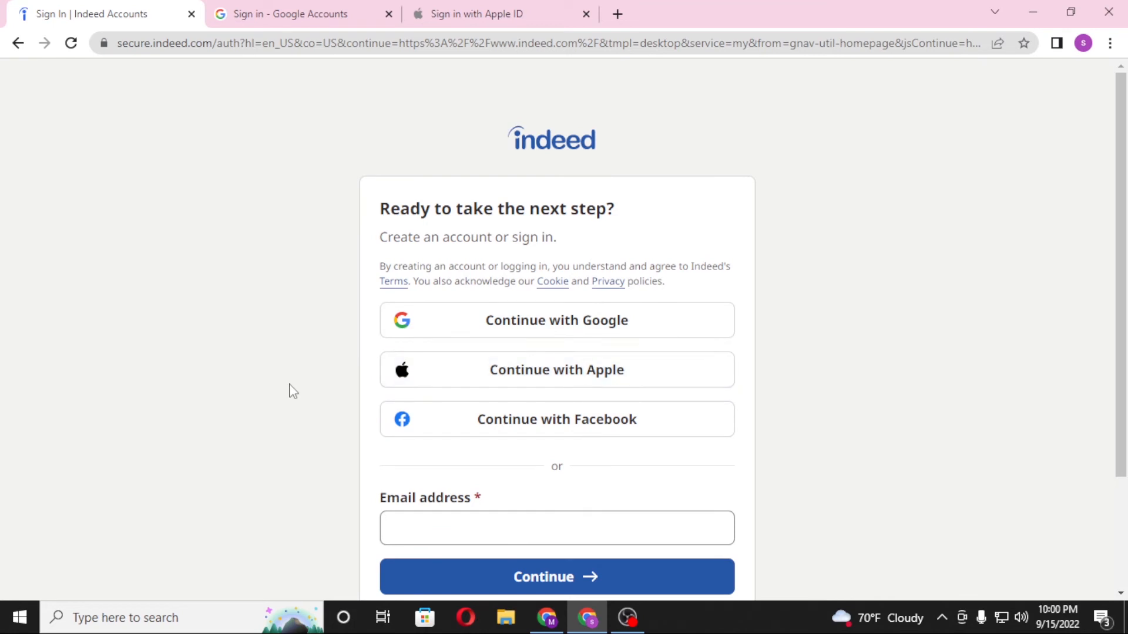